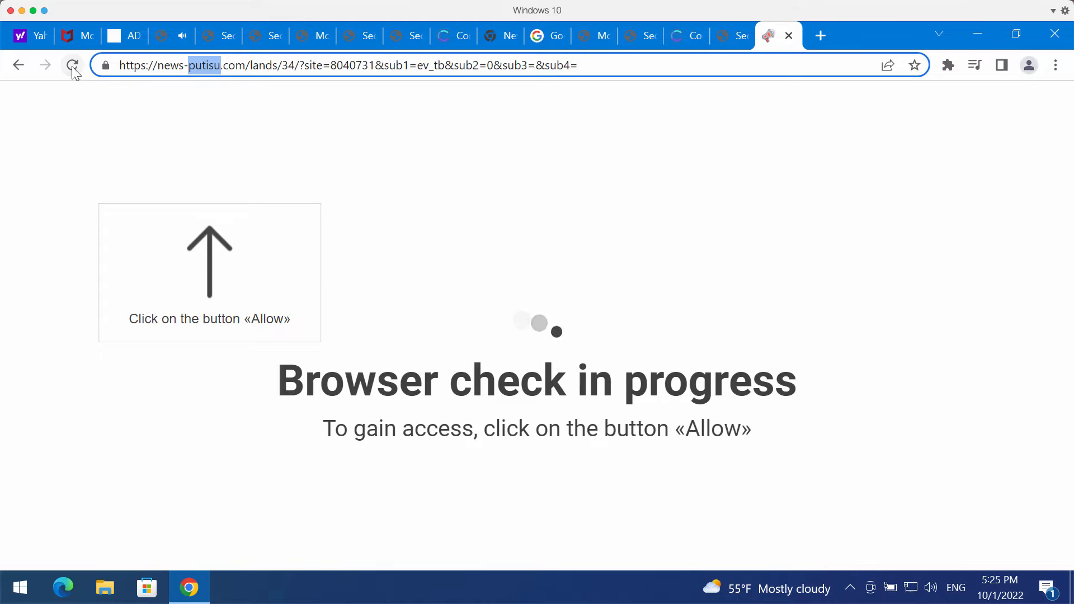
Reload and then close the fake news-putisu browser-check tab
{"action": "left_click", "coordinate": [71, 65]}
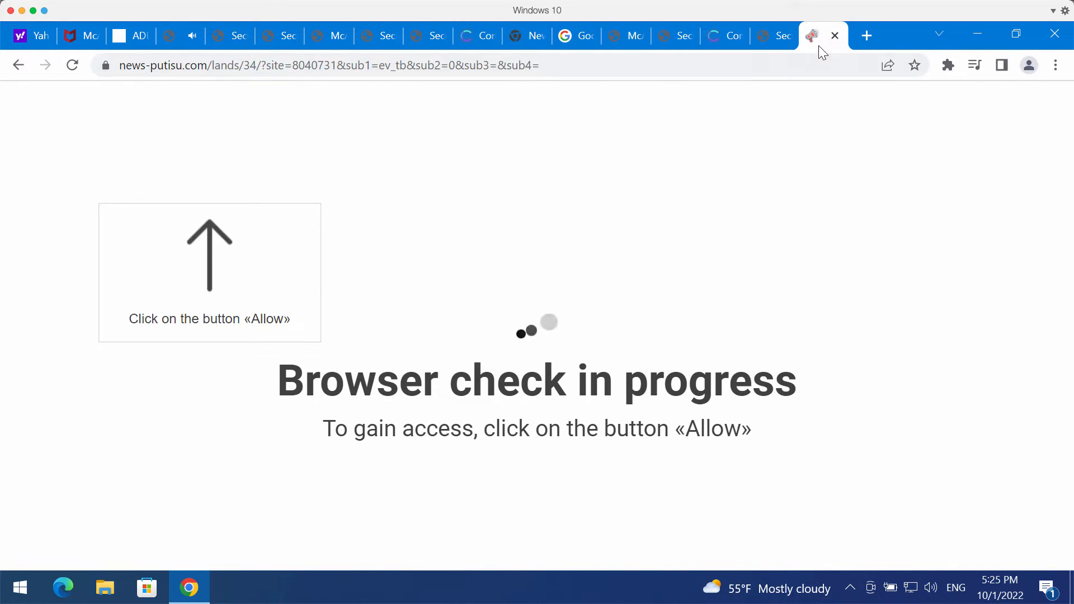
{"action": "left_click", "coordinate": [1055, 64]}
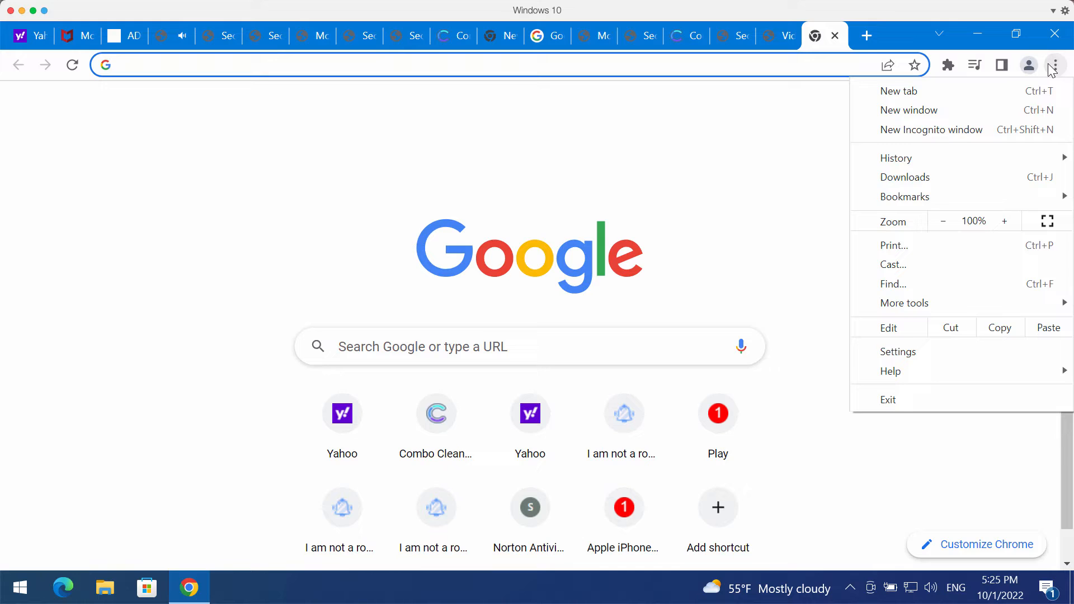
Reach Chrome's notification permissions, revealing news-putisu.com and xnuqrv.com under Allowed sites
{"action": "left_click", "coordinate": [897, 351]}
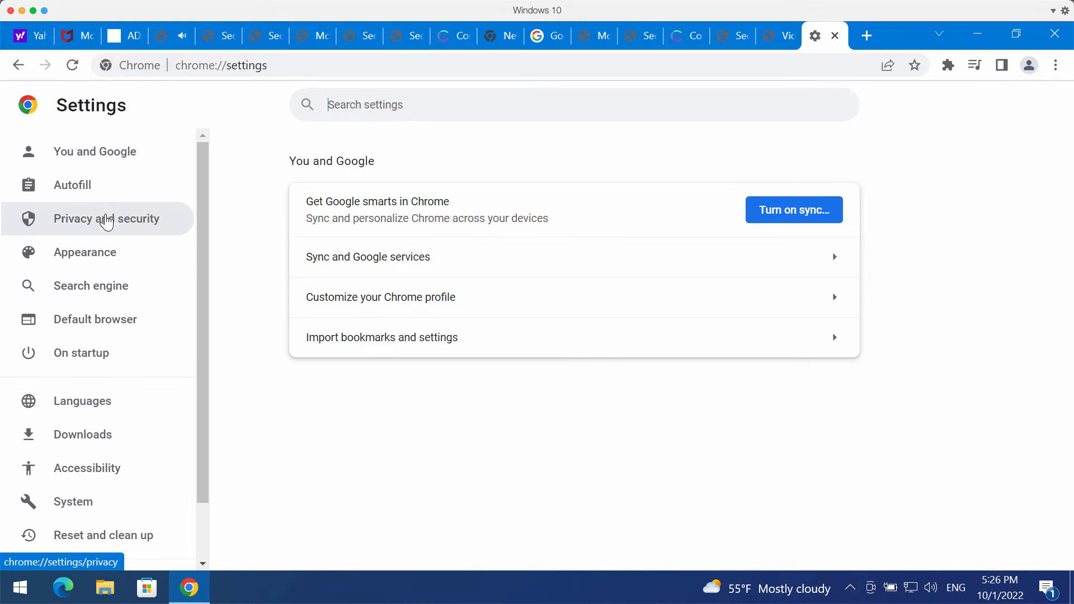
{"action": "left_click", "coordinate": [106, 218]}
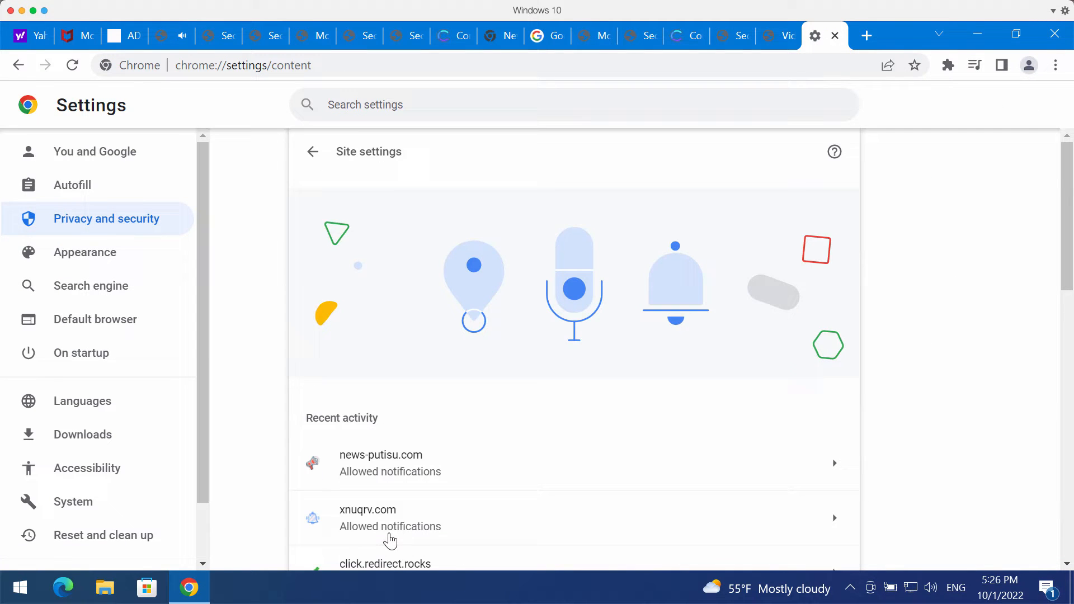
{"action": "scroll", "scroll_direction": "down", "scroll_amount": 3}
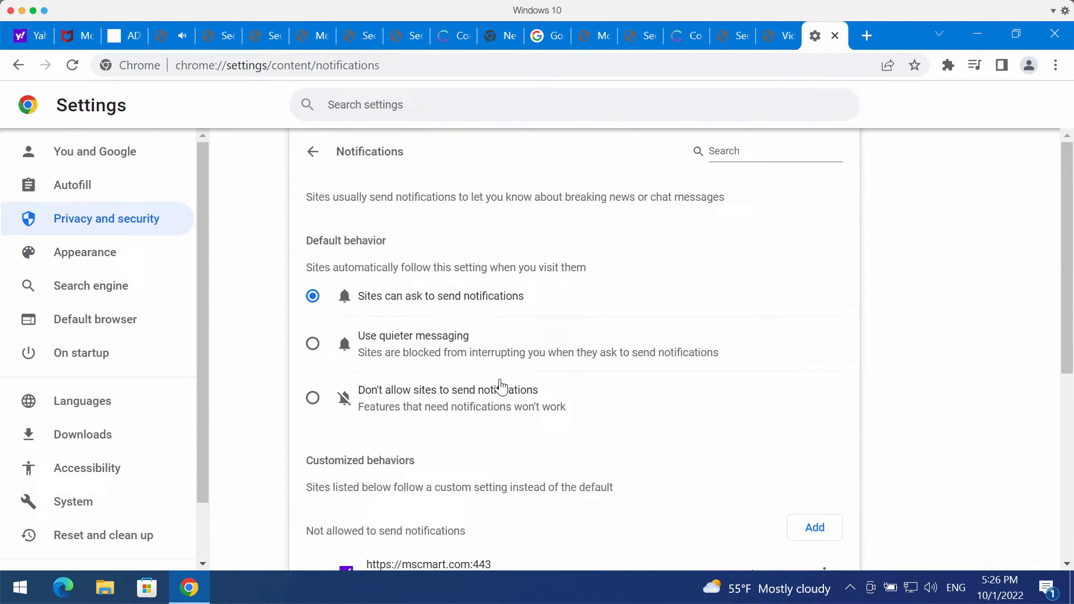
{"action": "scroll", "scroll_direction": "down", "scroll_amount": 3}
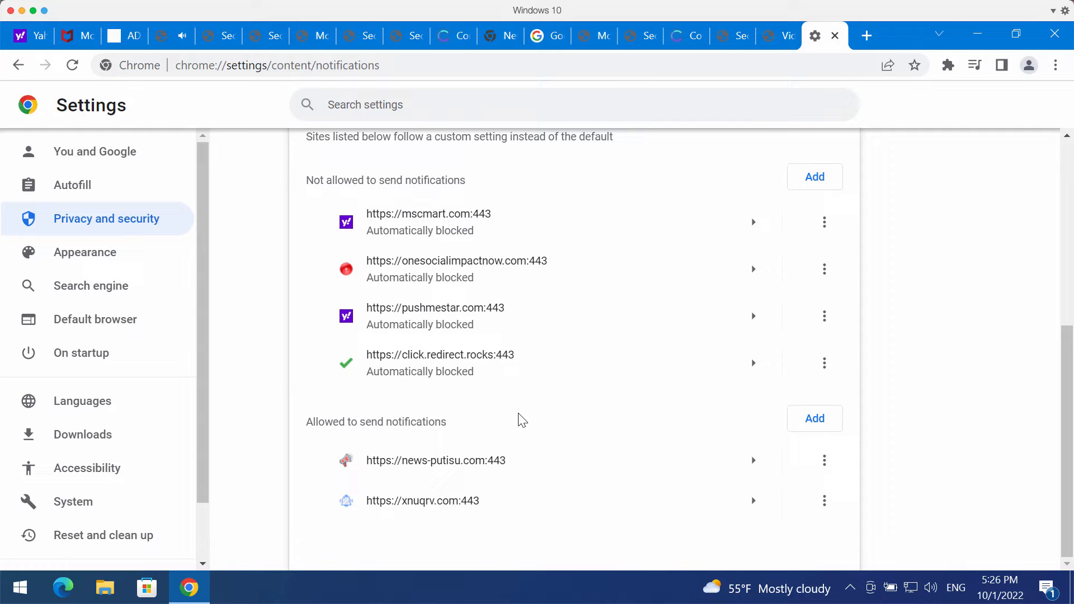
{"action": "mouse_move", "coordinate": [772, 513]}
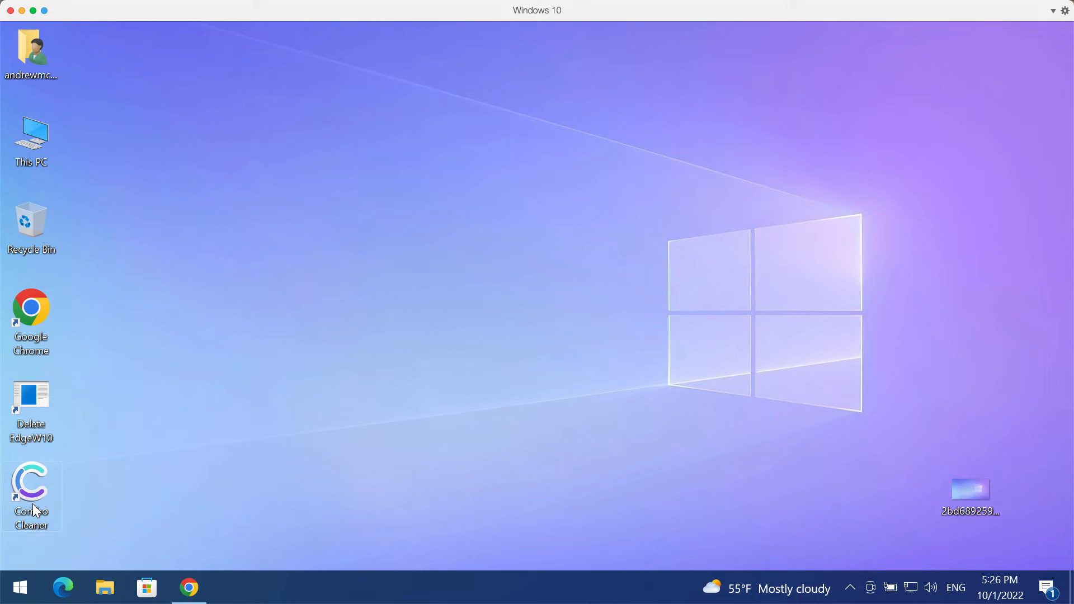
Launch Combo Cleaner from its desktop icon, landing on the dashboard with Quick Scan chosen
{"action": "double_click", "coordinate": [32, 483]}
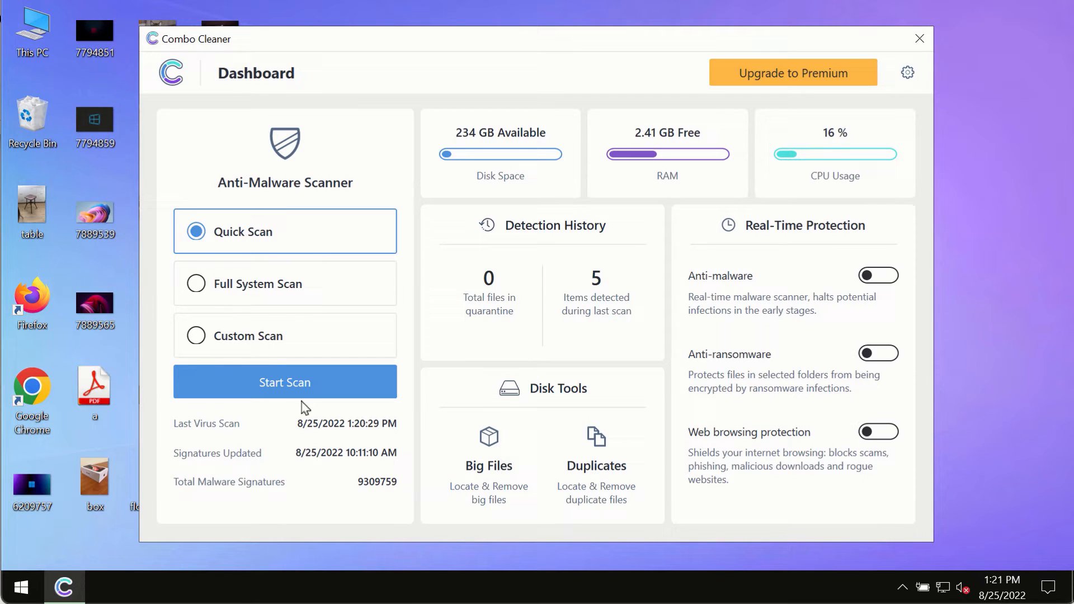
{"action": "mouse_move", "coordinate": [283, 391]}
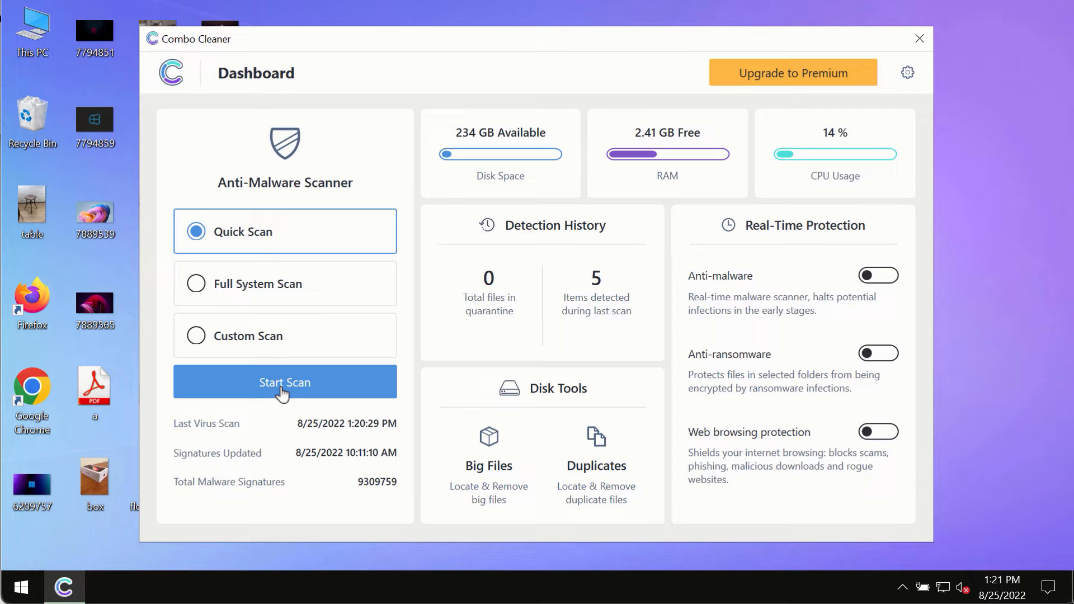
Start a quick malware scan, visit the dashboard, and return to the scan progress
{"action": "left_click", "coordinate": [284, 382]}
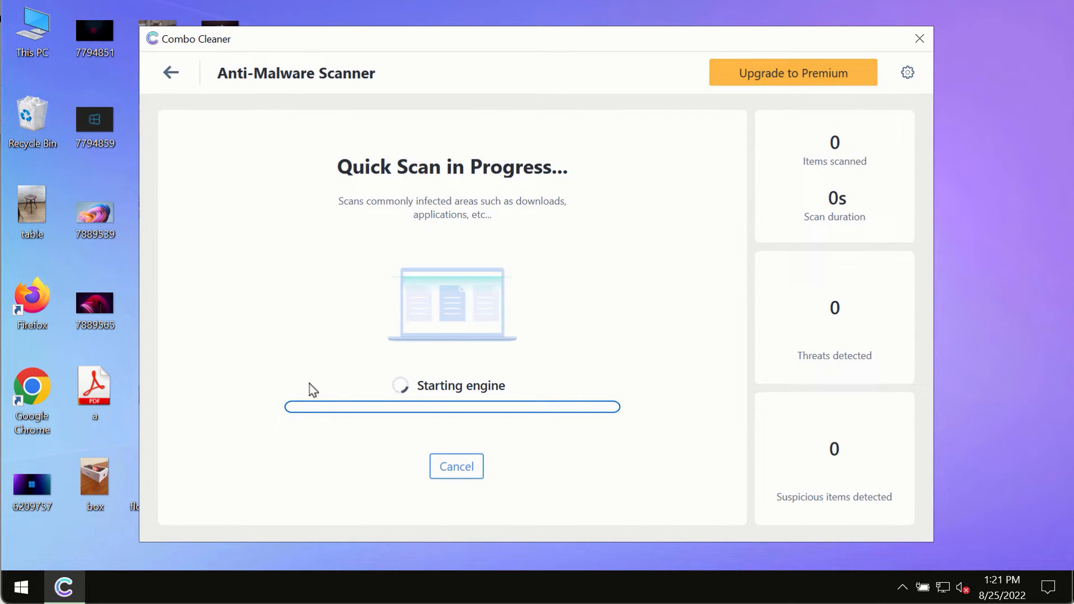
{"action": "left_click", "coordinate": [170, 73]}
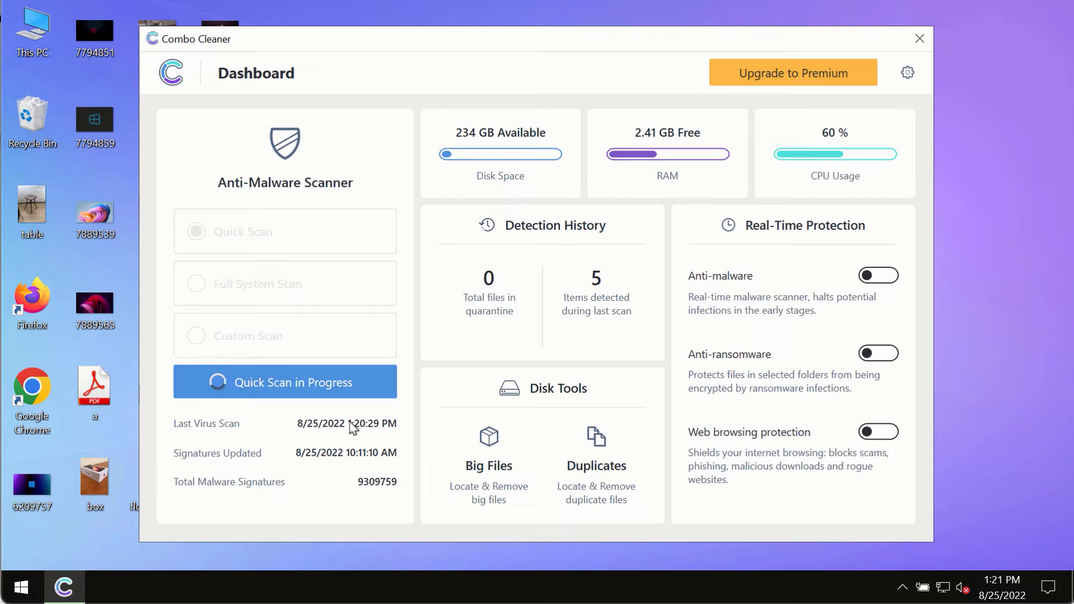
{"action": "mouse_move", "coordinate": [365, 526]}
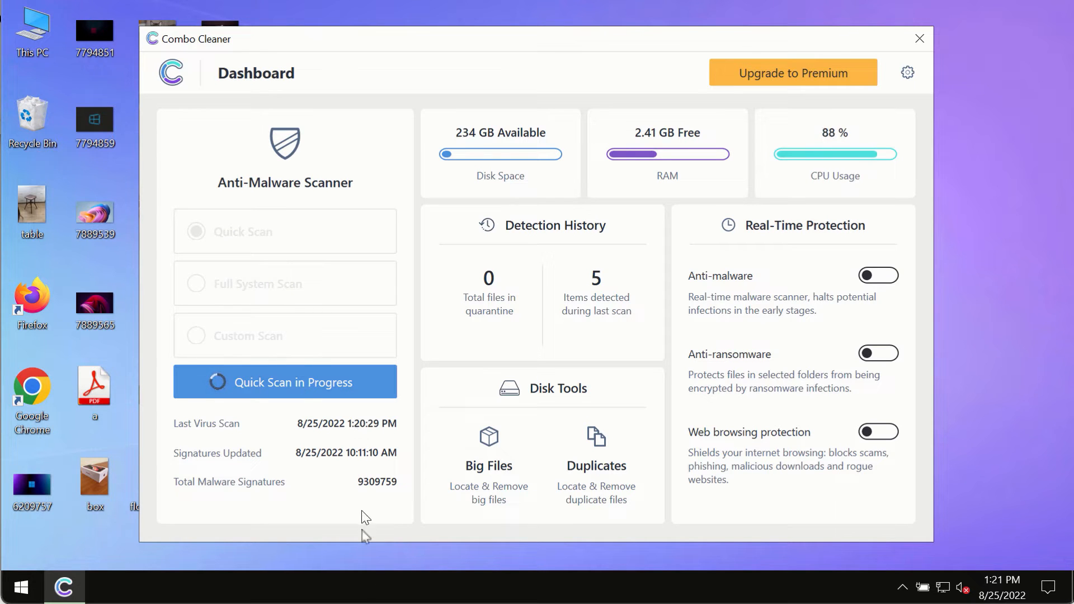
{"action": "left_click", "coordinate": [284, 382]}
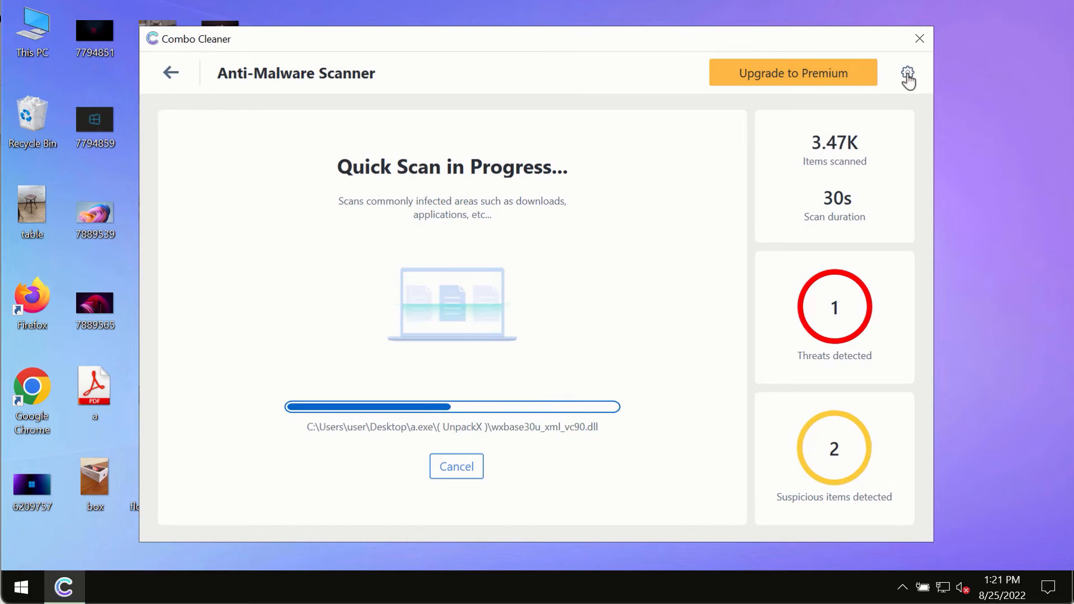
View the Anti-Ransomware settings, which list no protected folders or trusted programs
{"action": "left_click", "coordinate": [908, 72]}
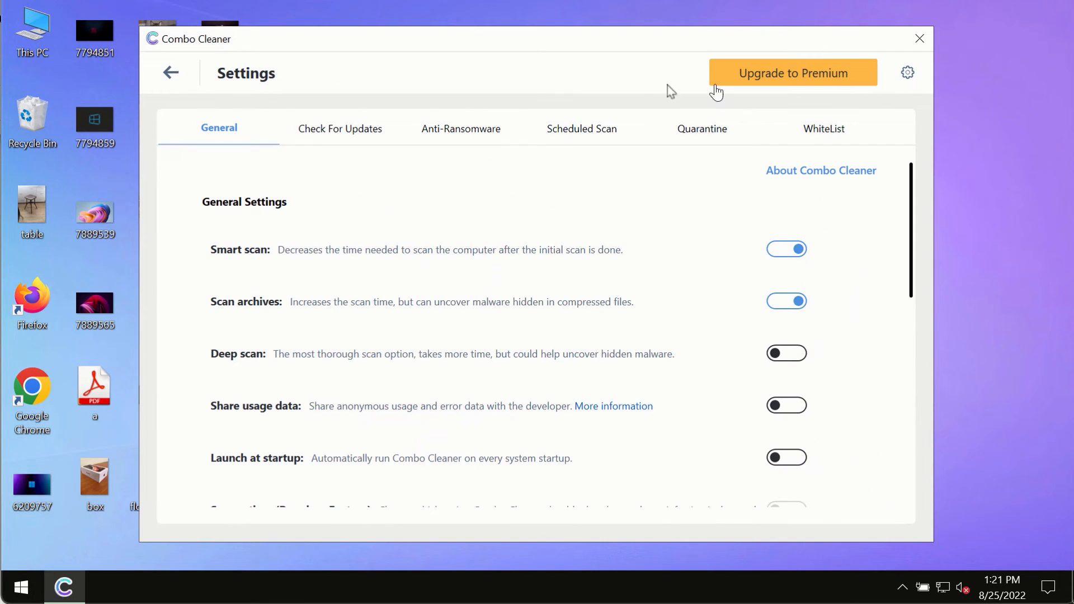
{"action": "mouse_move", "coordinate": [640, 54]}
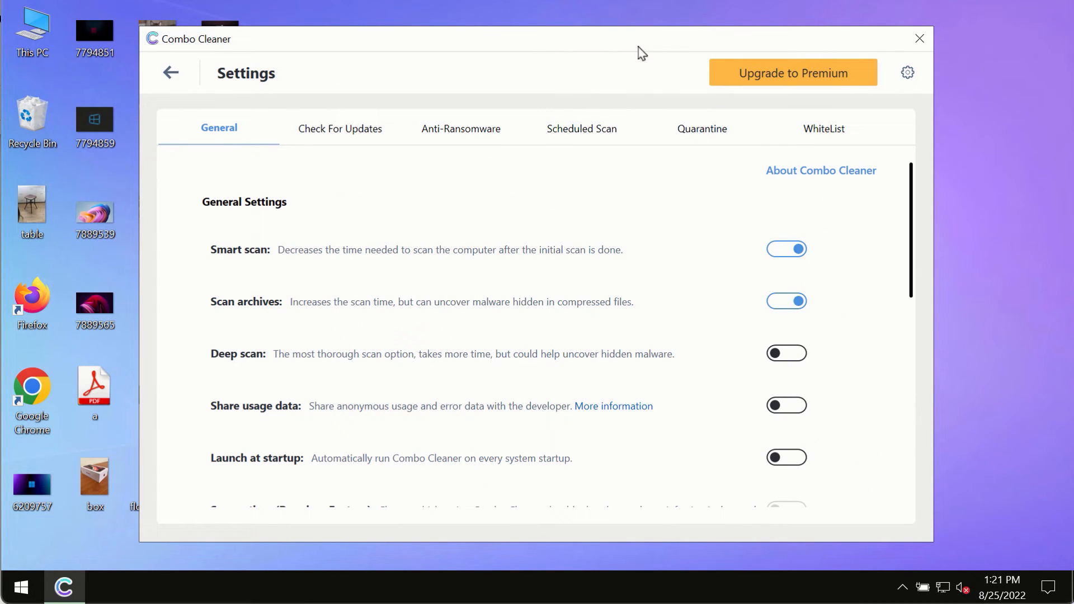
{"action": "left_click", "coordinate": [461, 128]}
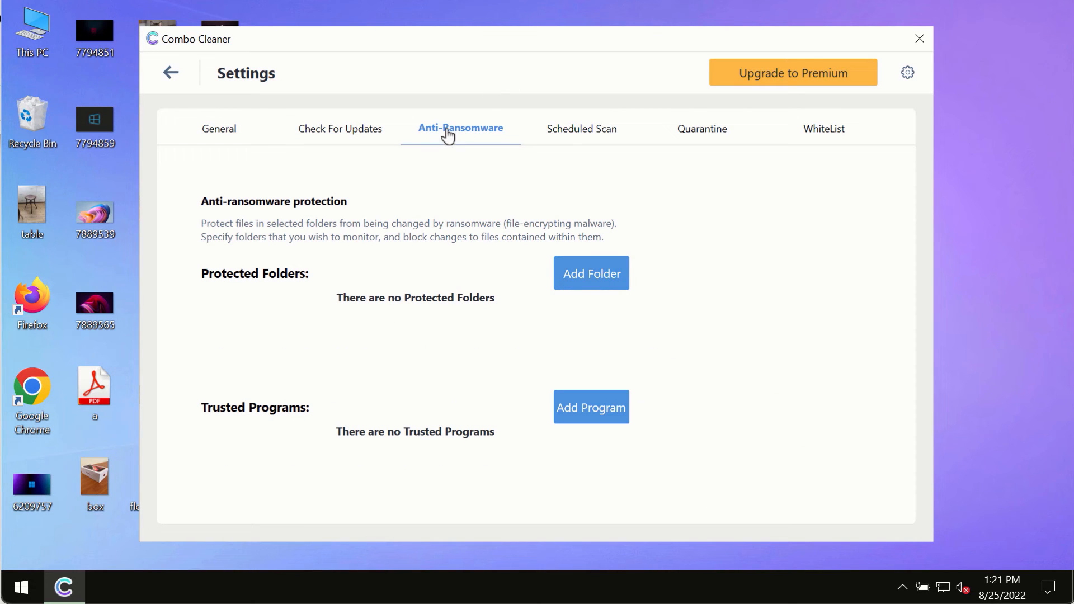
{"action": "mouse_move", "coordinate": [477, 191]}
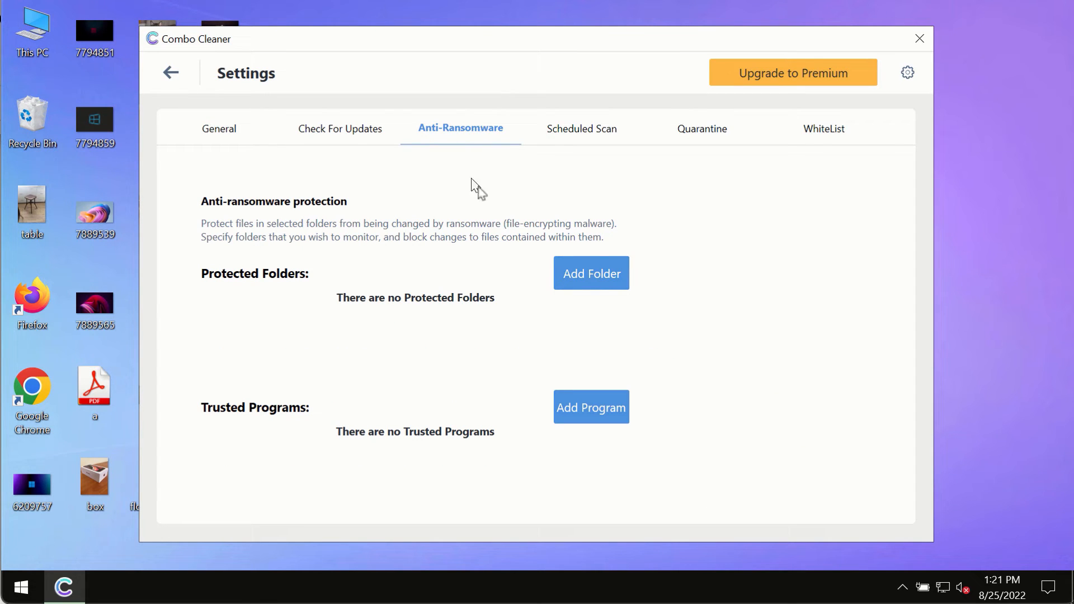
{"action": "mouse_move", "coordinate": [587, 287]}
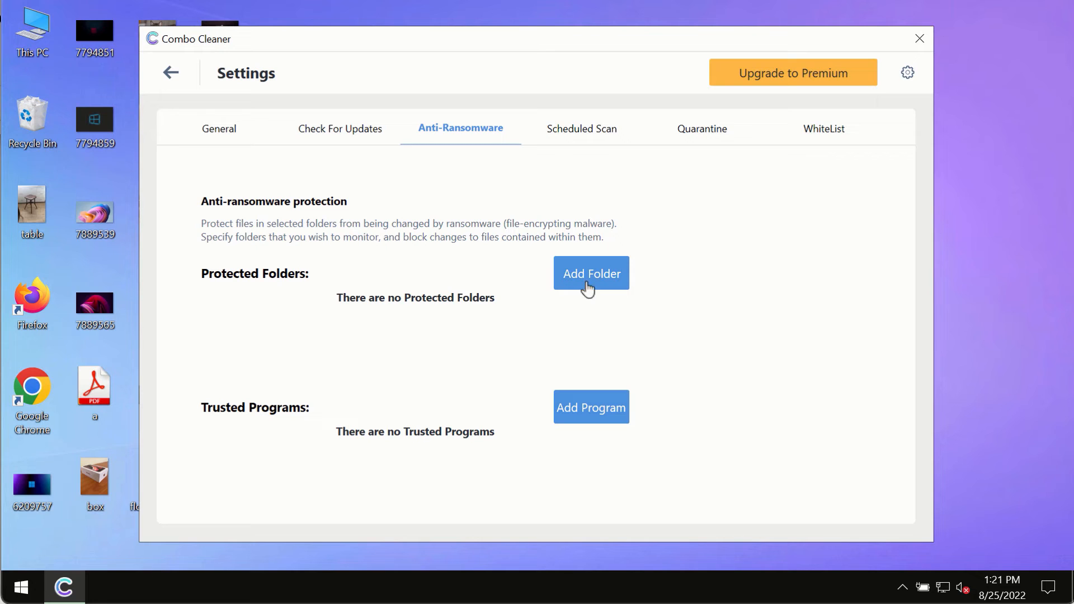
{"action": "mouse_move", "coordinate": [568, 283]}
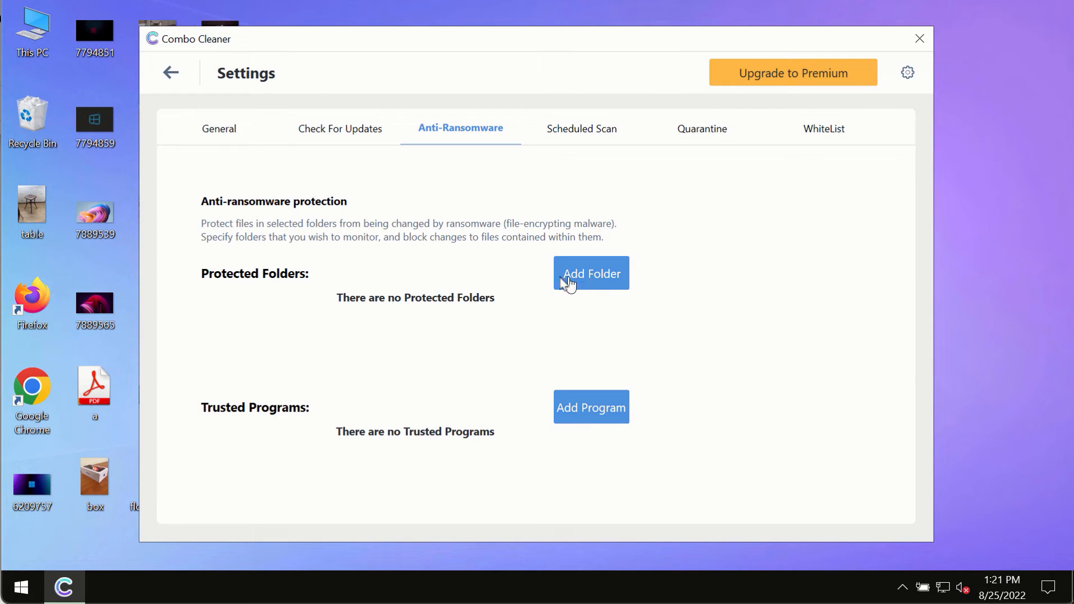
{"action": "mouse_move", "coordinate": [179, 85]}
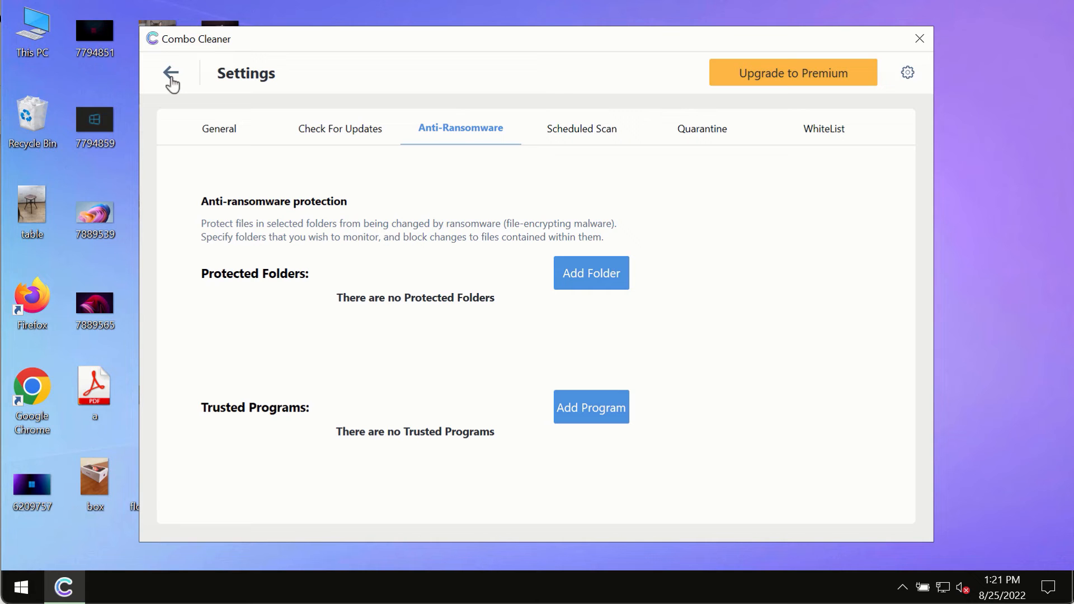
Return from Settings to the running quick scan, now reporting 4 threats and 2 suspicious items
{"action": "left_click", "coordinate": [170, 73]}
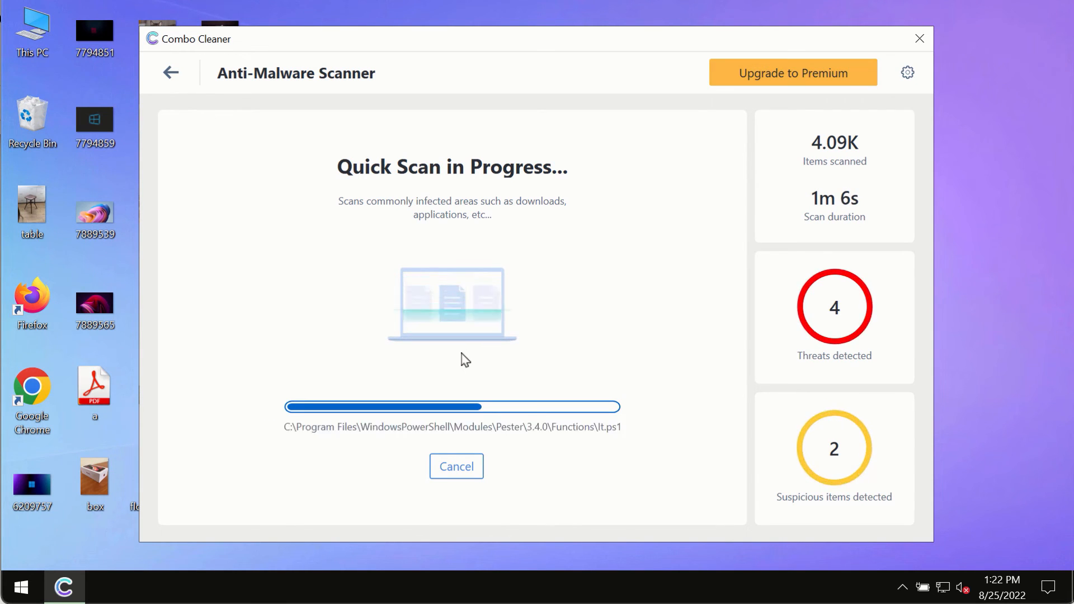
{"action": "mouse_move", "coordinate": [679, 194]}
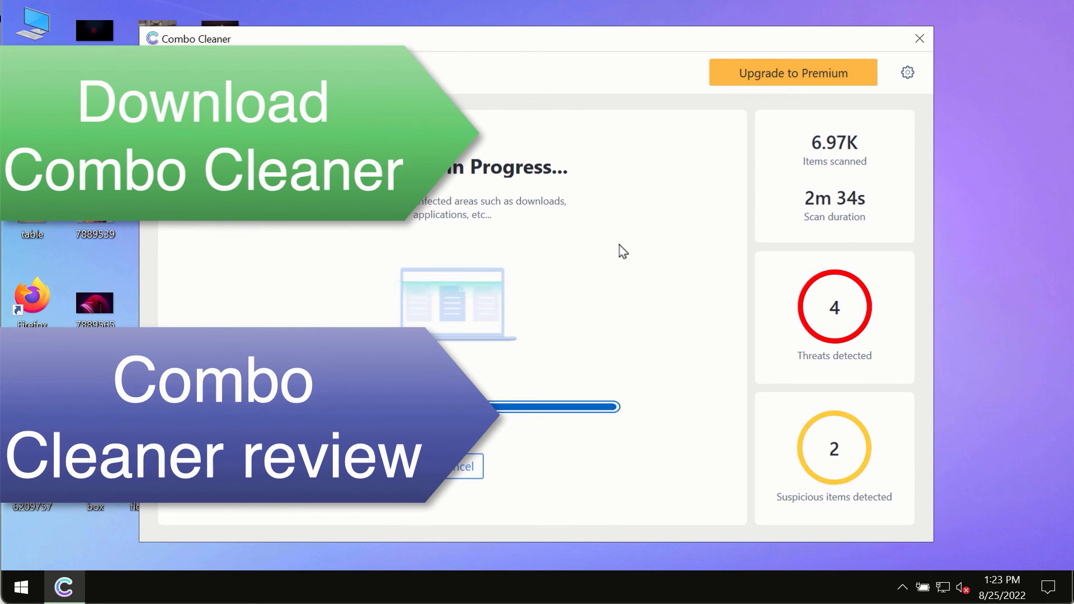
{"action": "mouse_move", "coordinate": [669, 226]}
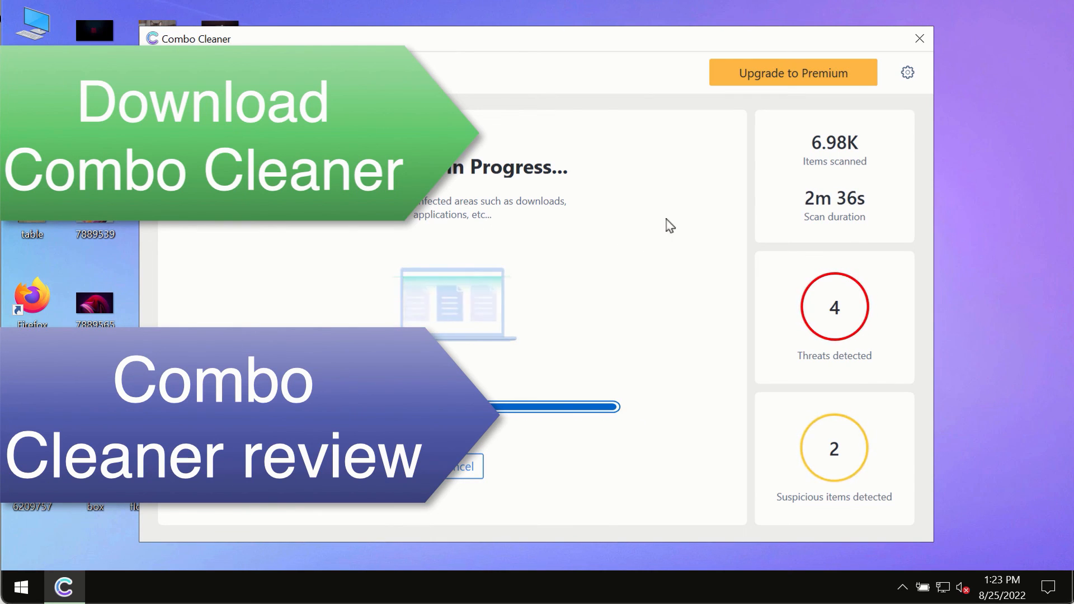